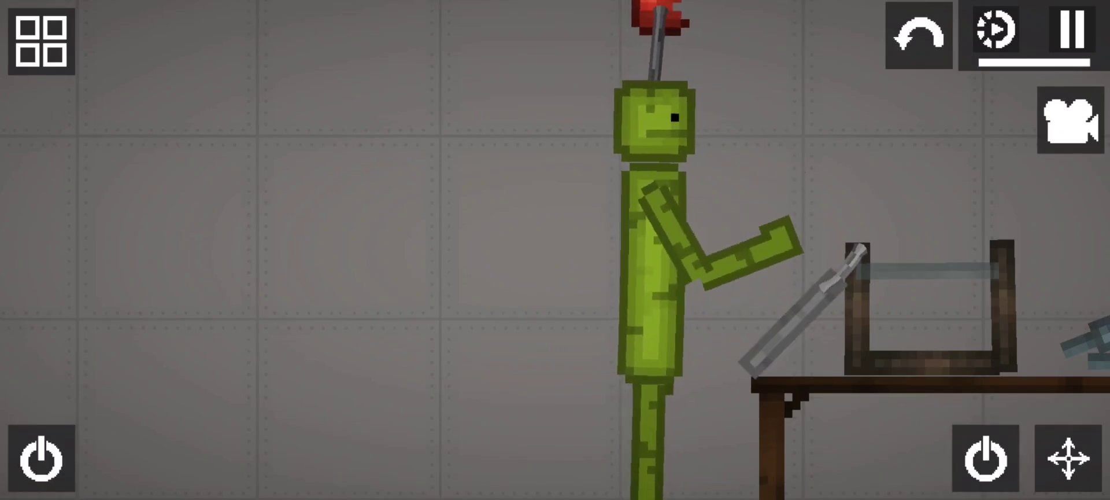
Show the spawn catalogue's Dishes category with cup, teapot, plate, bowl and bottle
{"action": "left_click", "coordinate": [41, 40]}
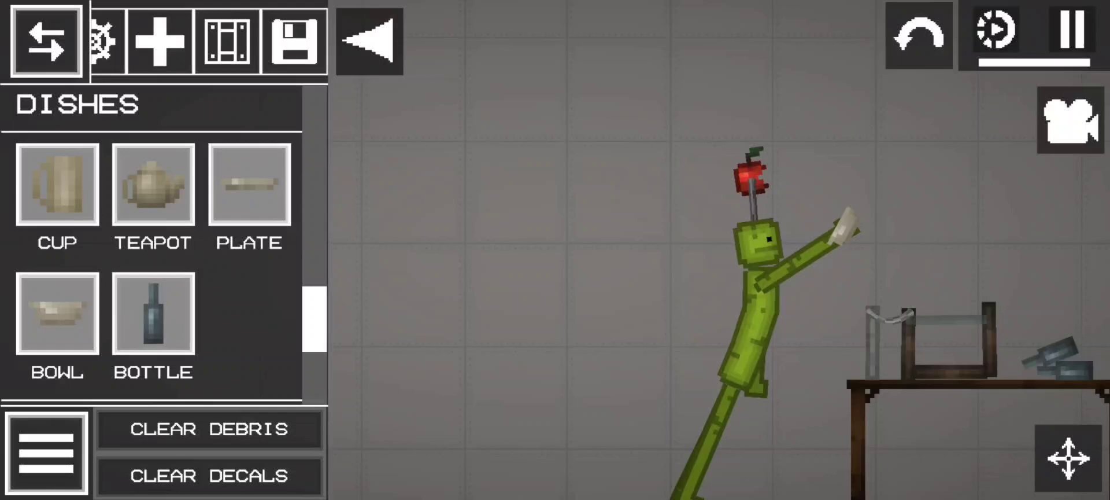